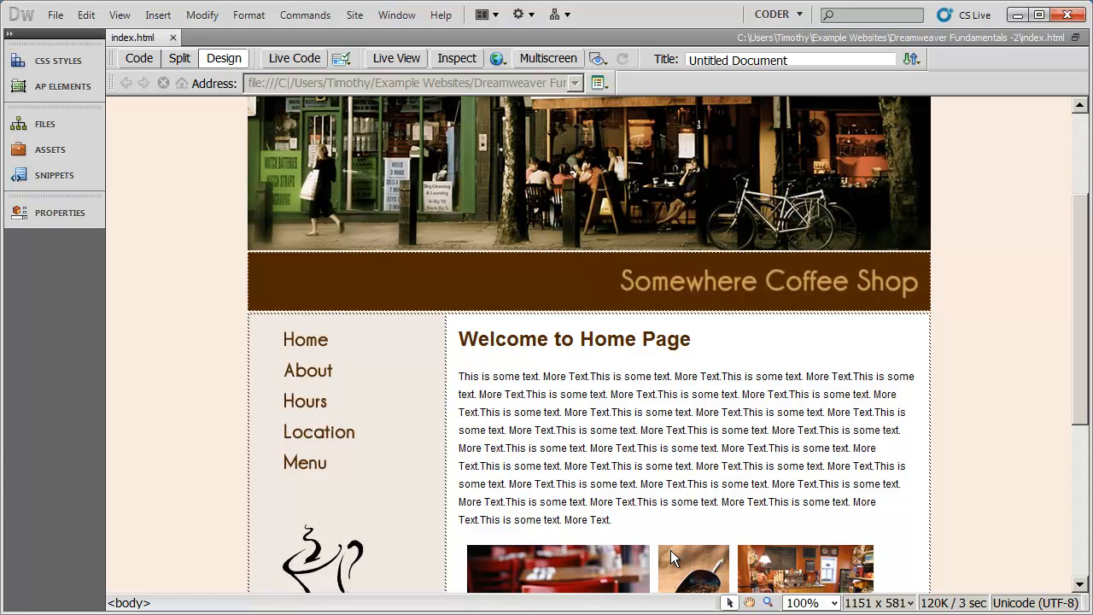
mouse_move(342, 473)
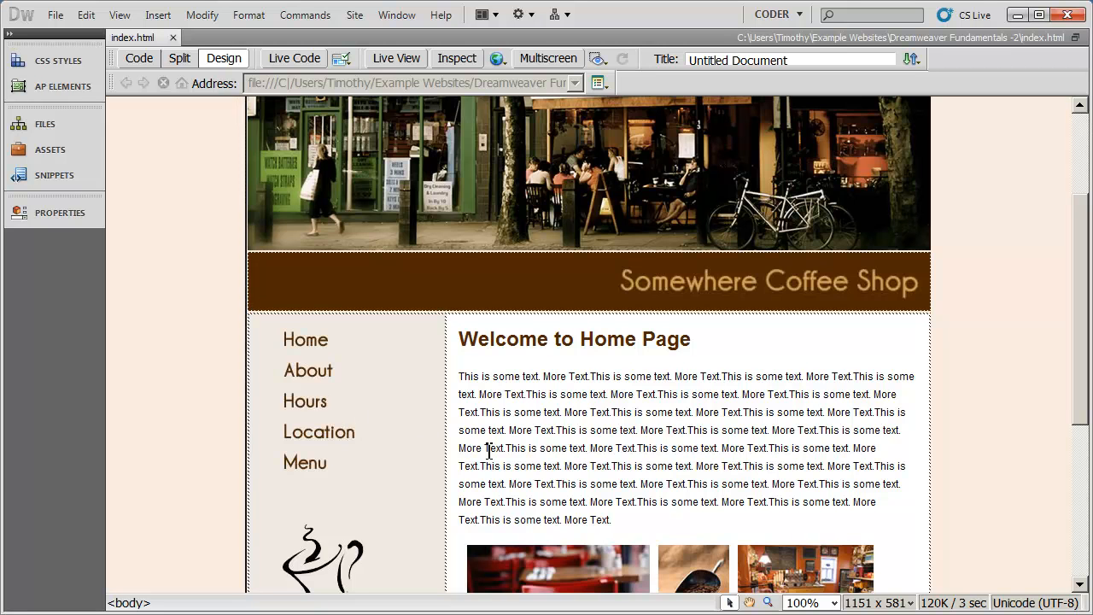
mouse_move(616, 410)
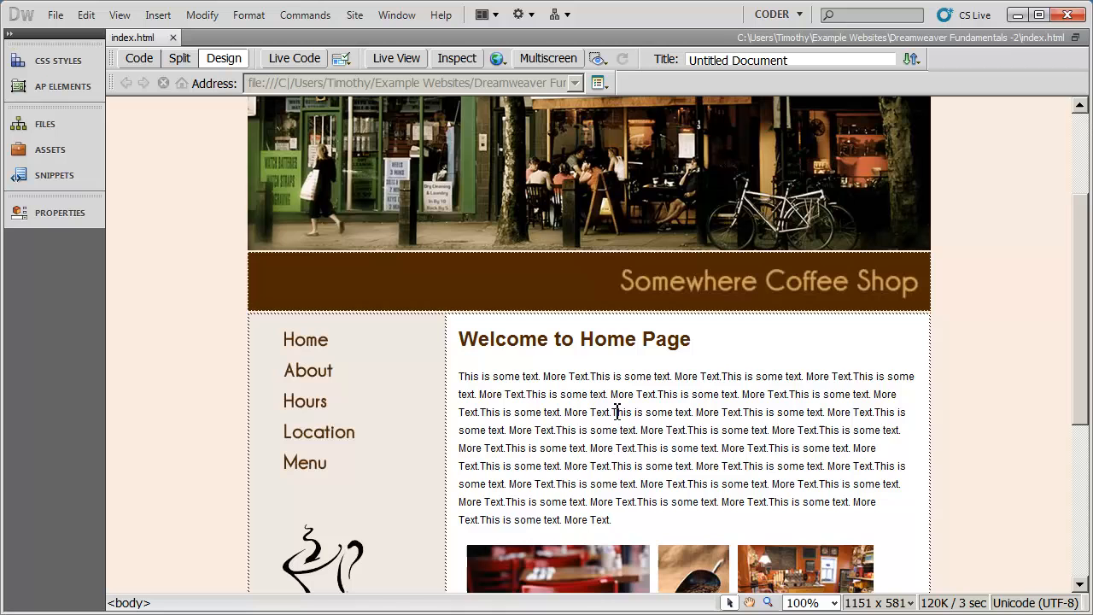
- Link the Home and About button images to index.html and about.html
left_click(305, 340)
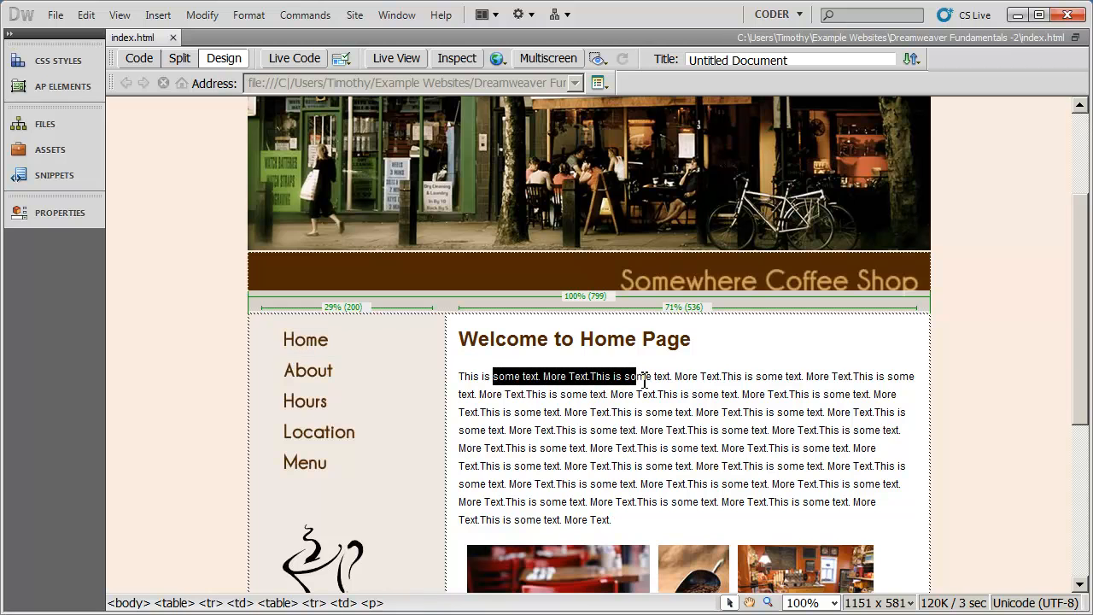
mouse_move(350, 356)
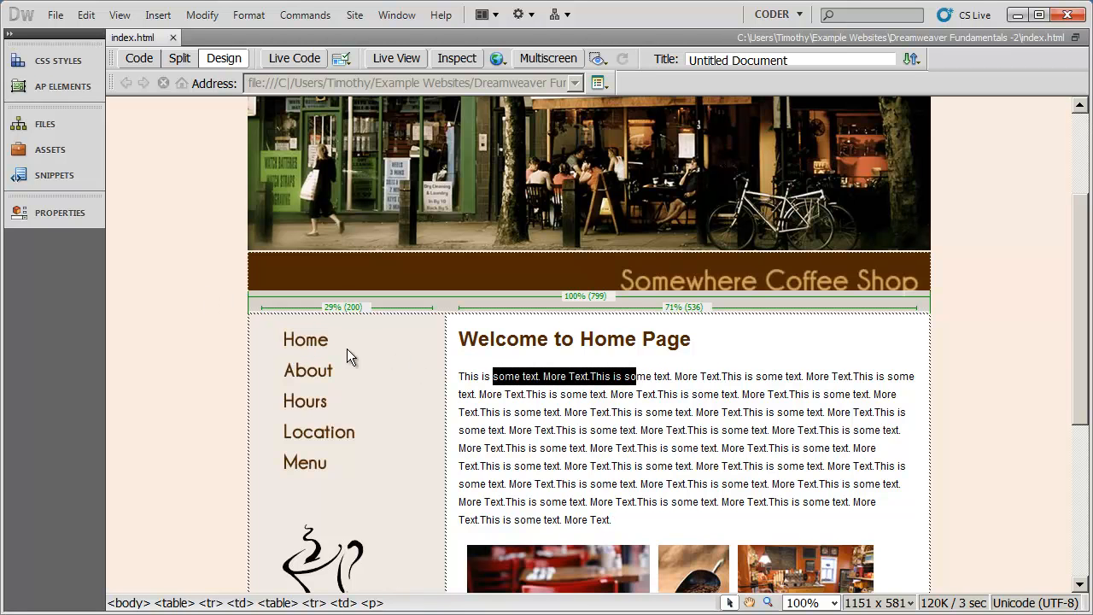
left_click(304, 340)
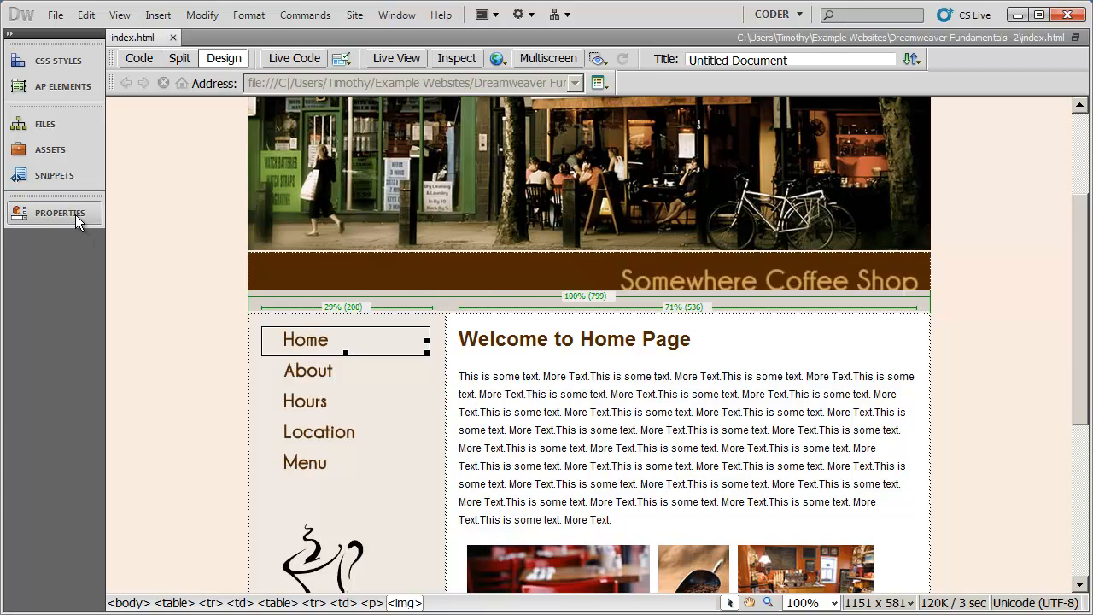
left_click(60, 212)
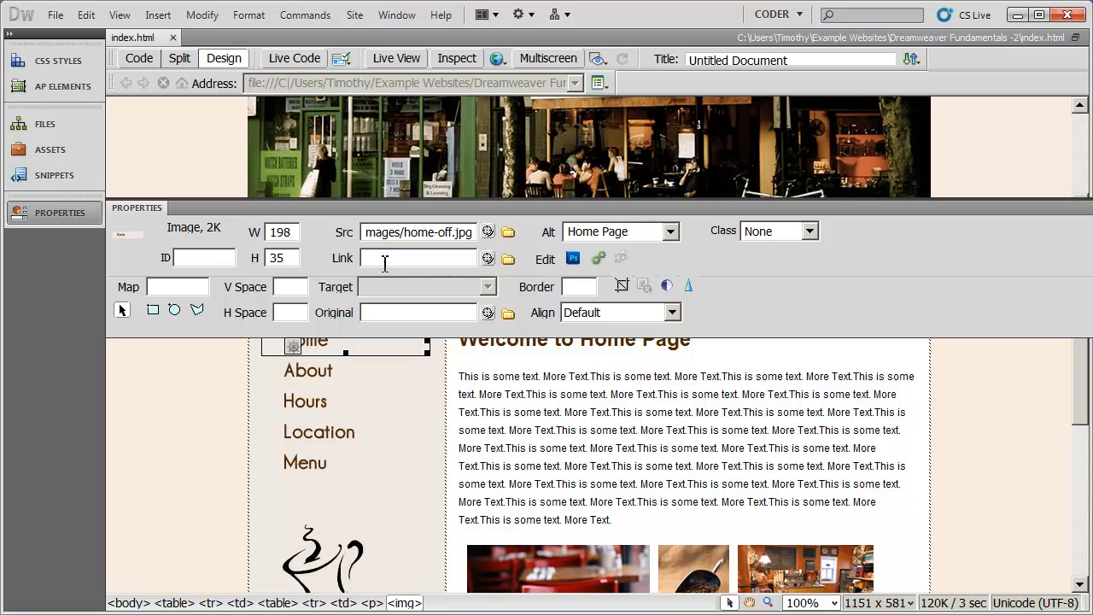
type("index.html")
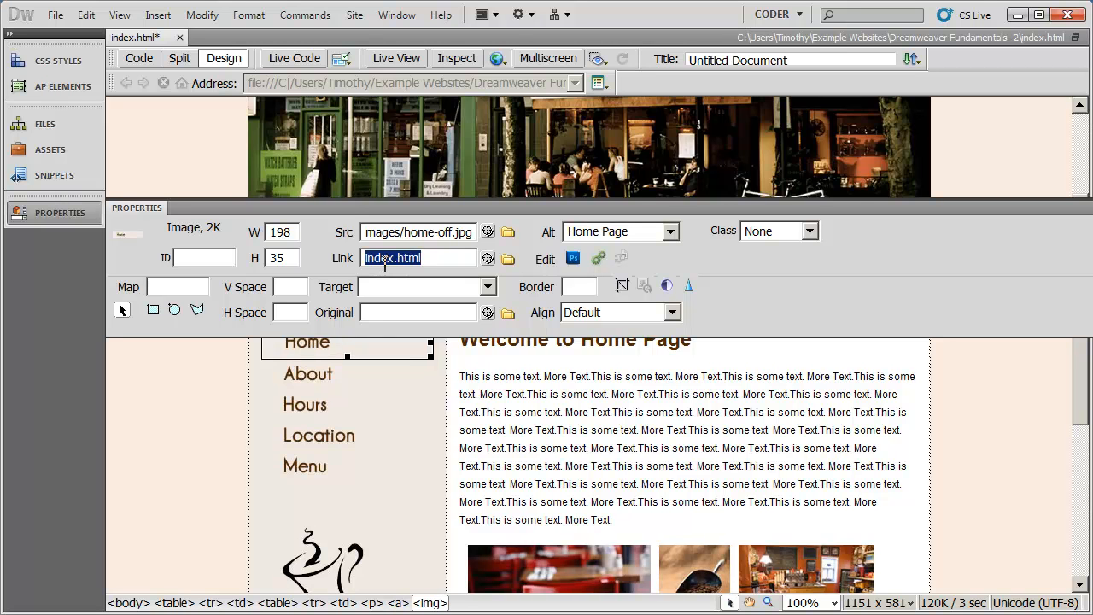
mouse_move(581, 391)
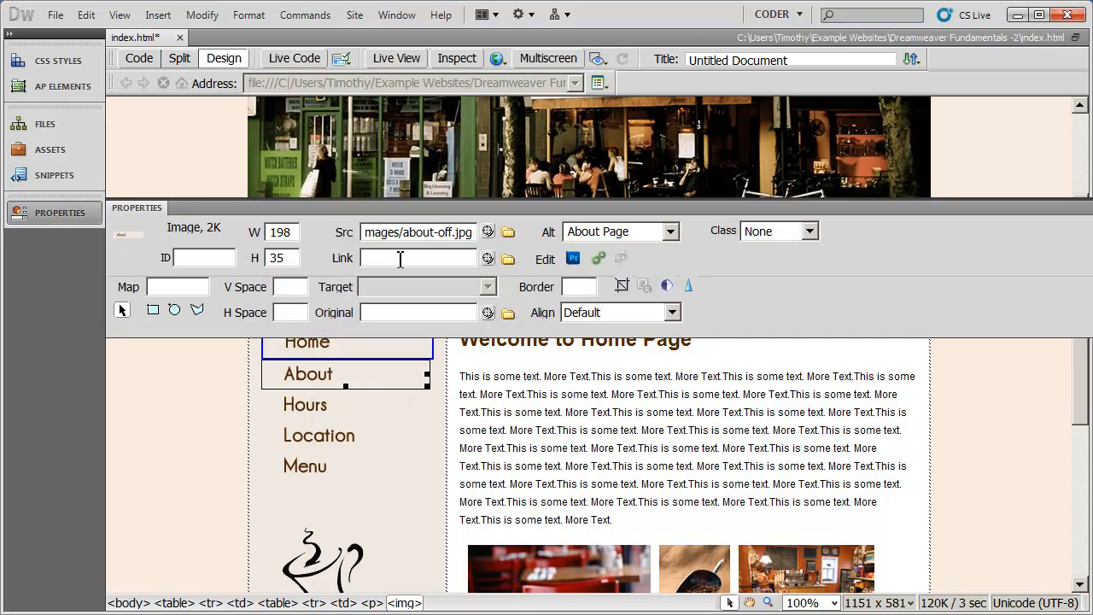
type("about.html")
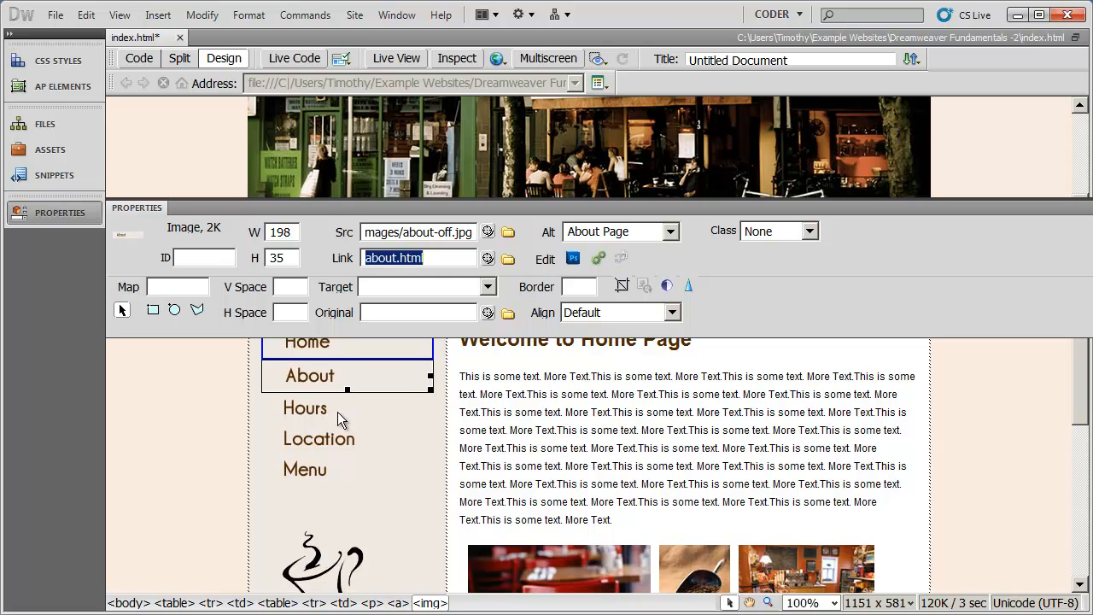
- Link the Hours, Location and Menu button images to hours.html, location.html and menu.html
left_click(305, 407)
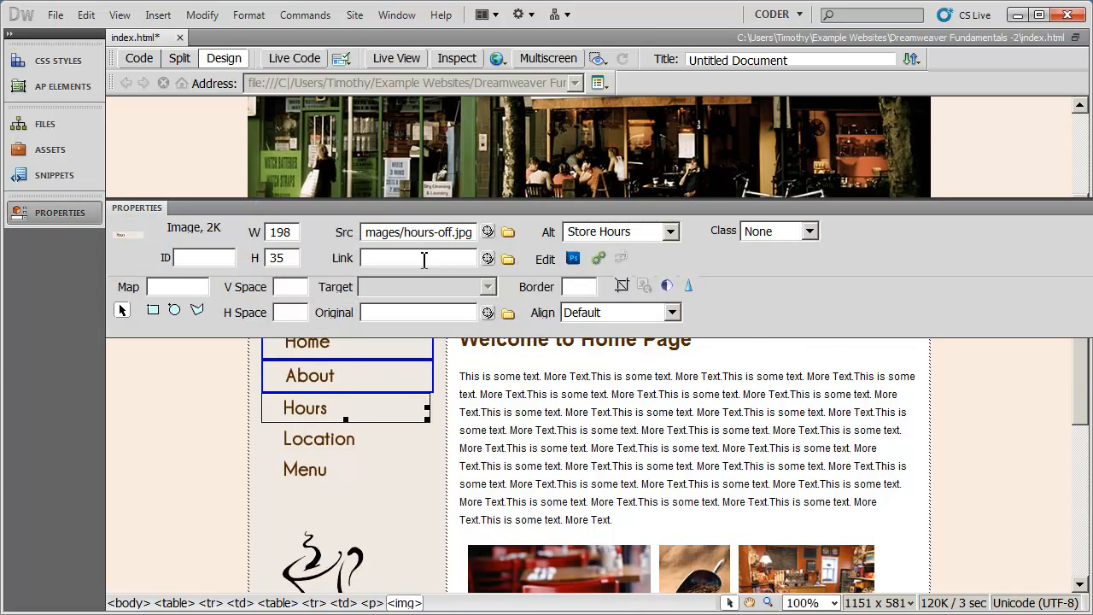
type("hours.html")
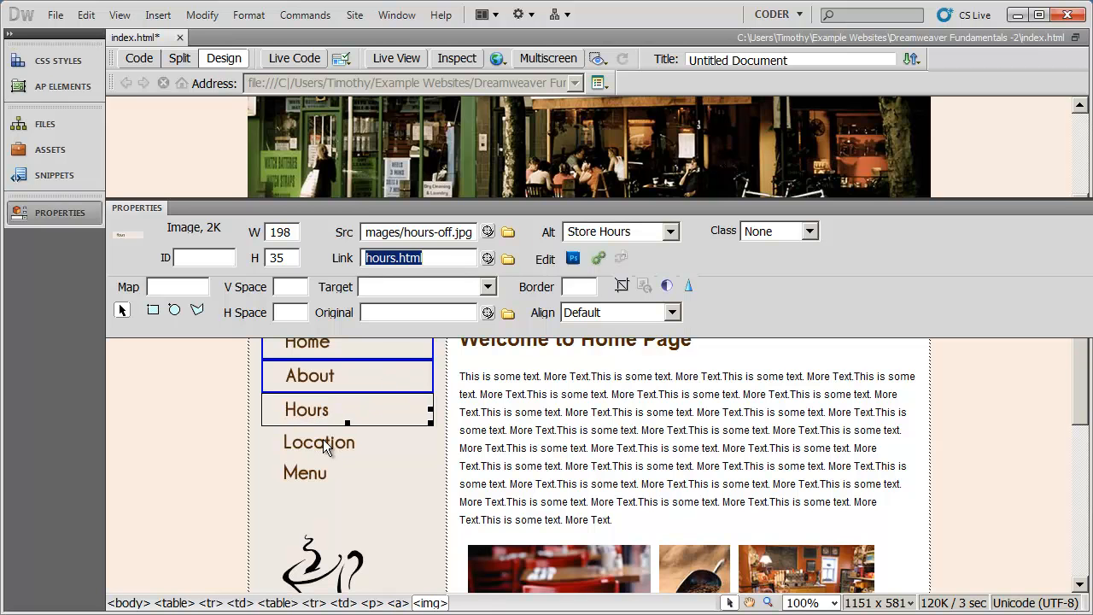
left_click(319, 441)
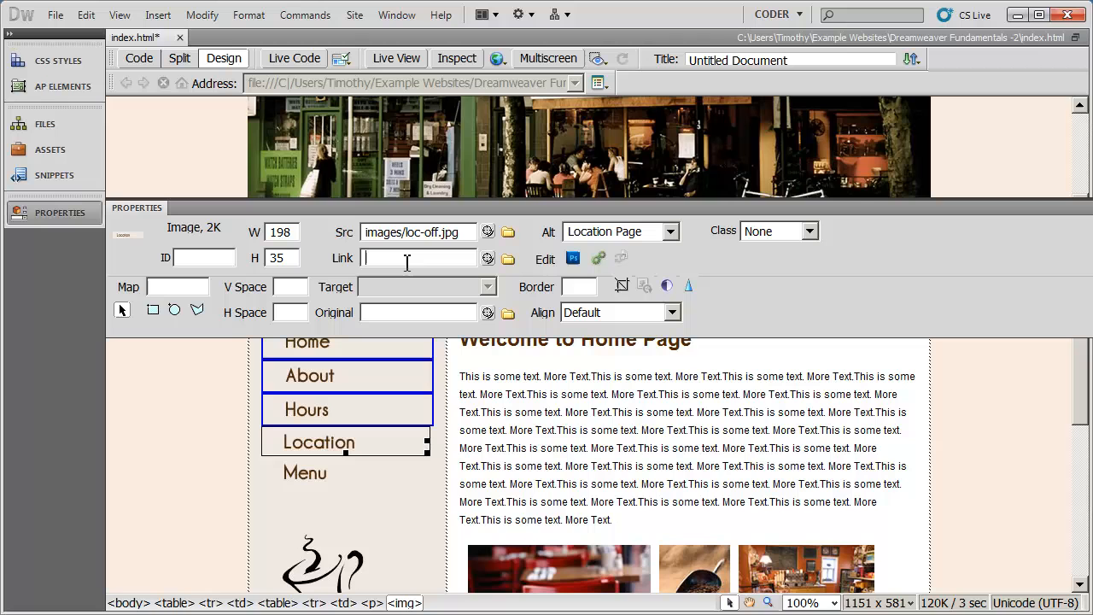
type("location.html")
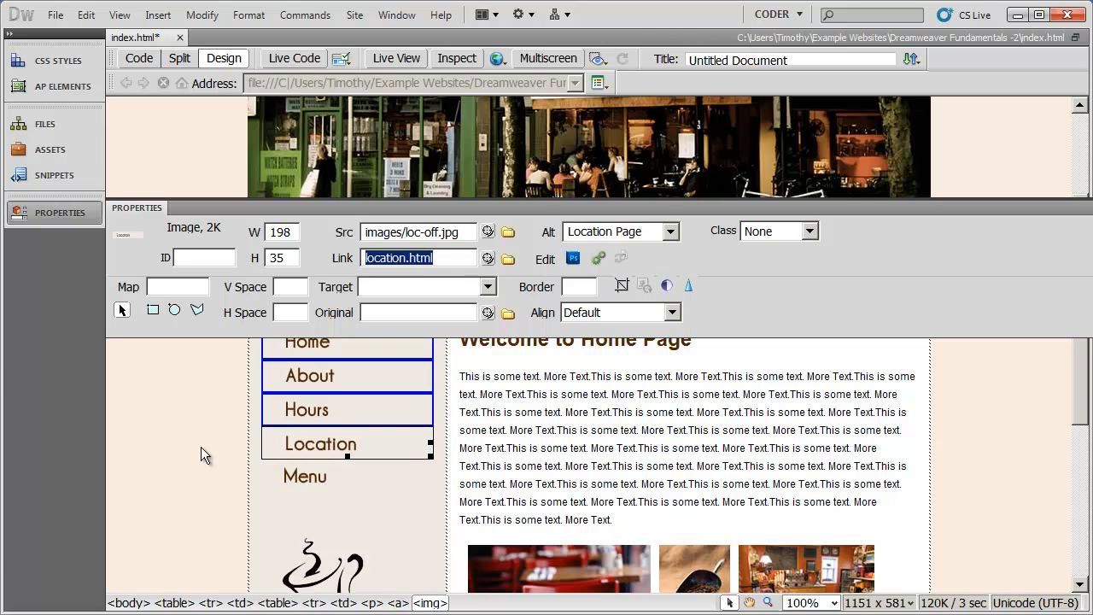
left_click(304, 476)
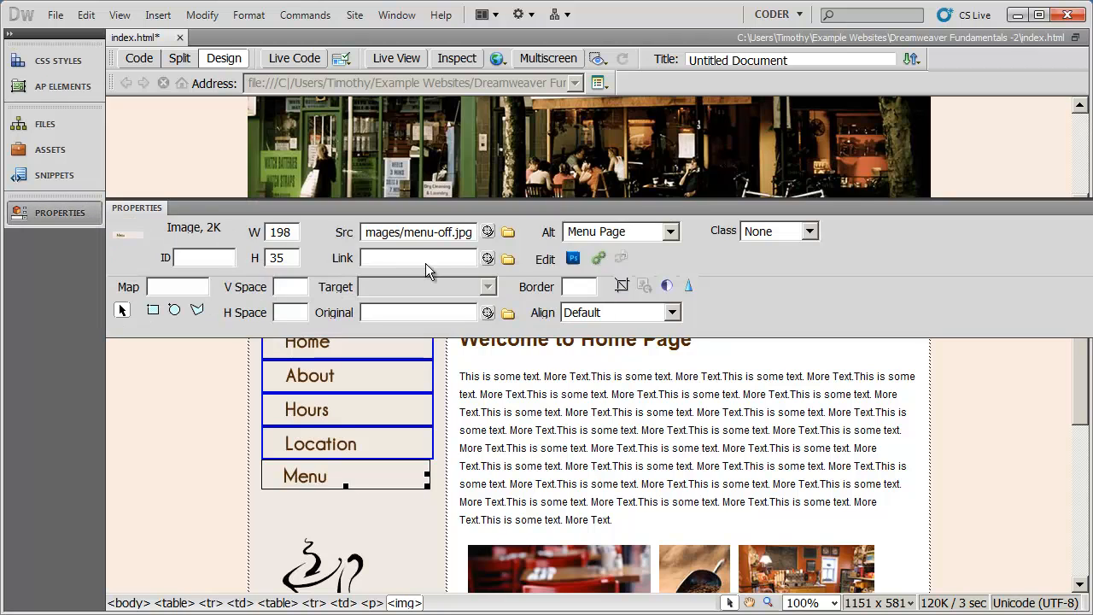
type("menu")
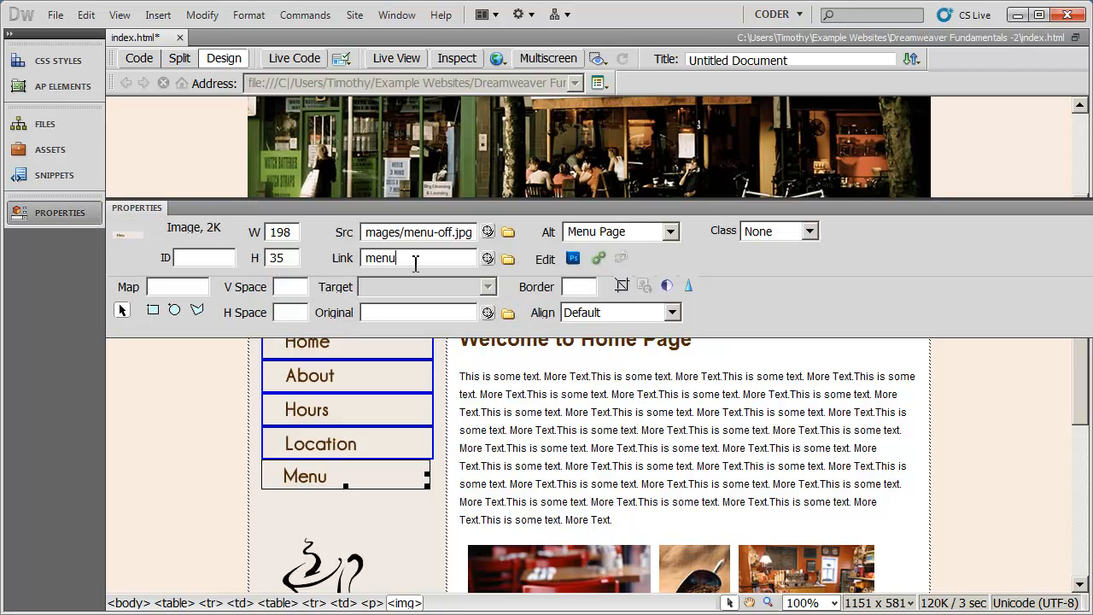
type(".html")
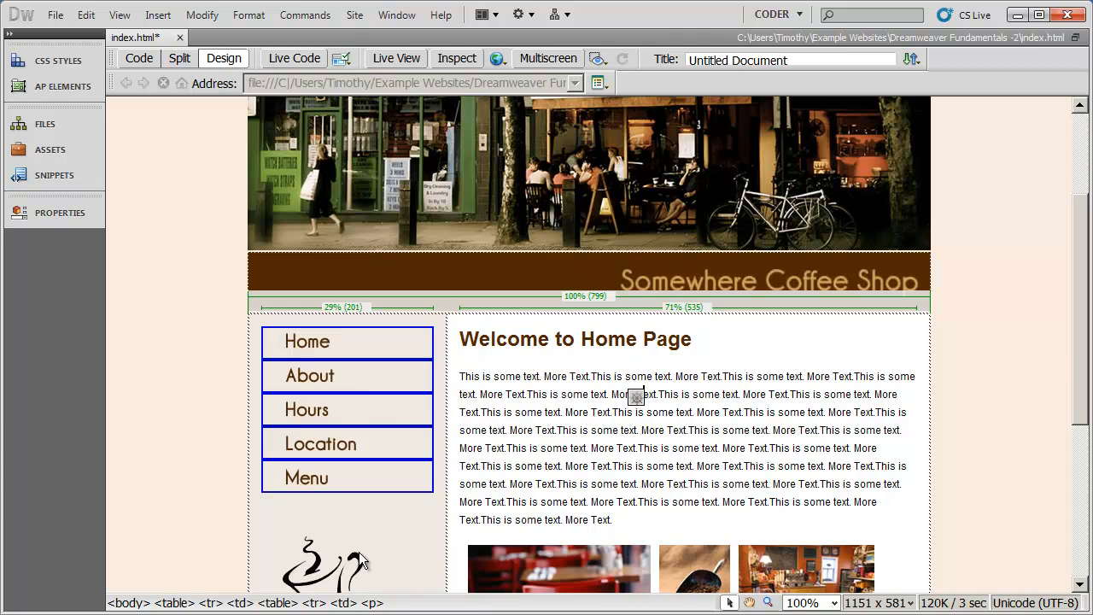
mouse_move(427, 350)
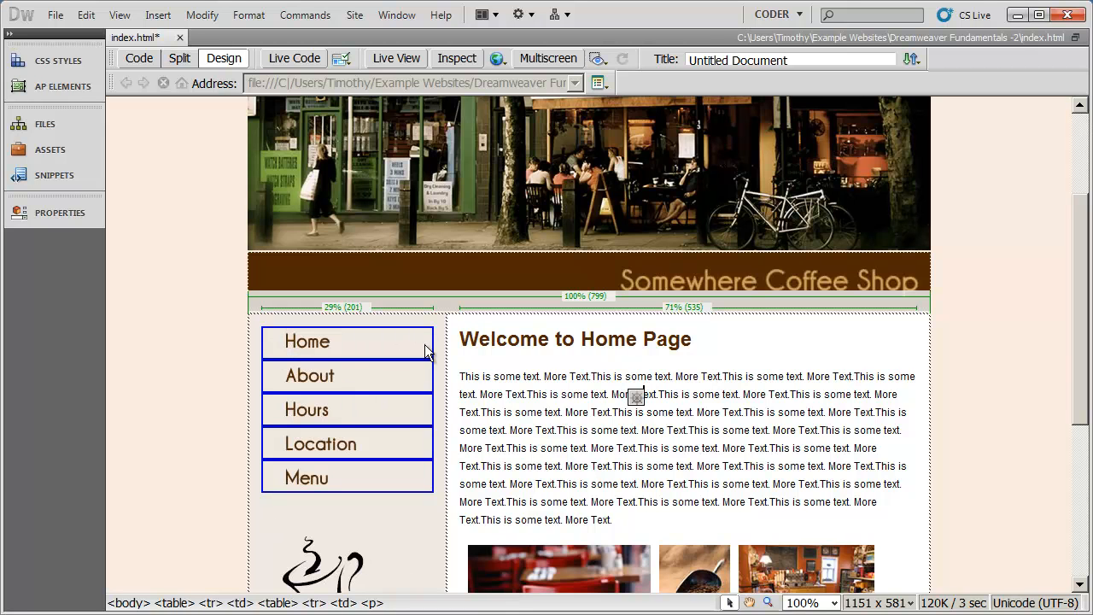
mouse_move(283, 375)
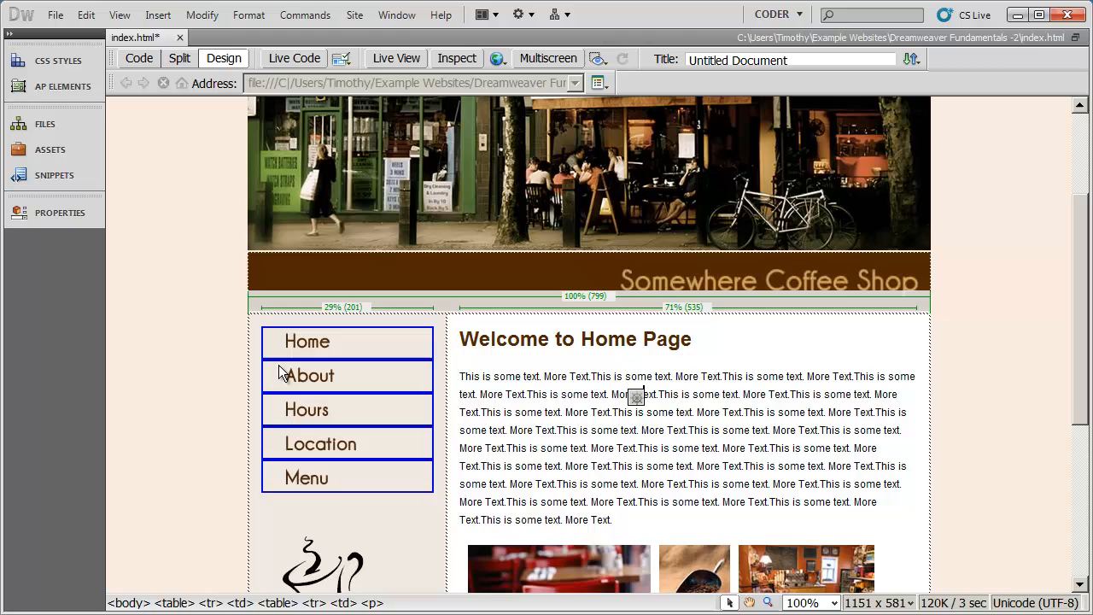
mouse_move(325, 350)
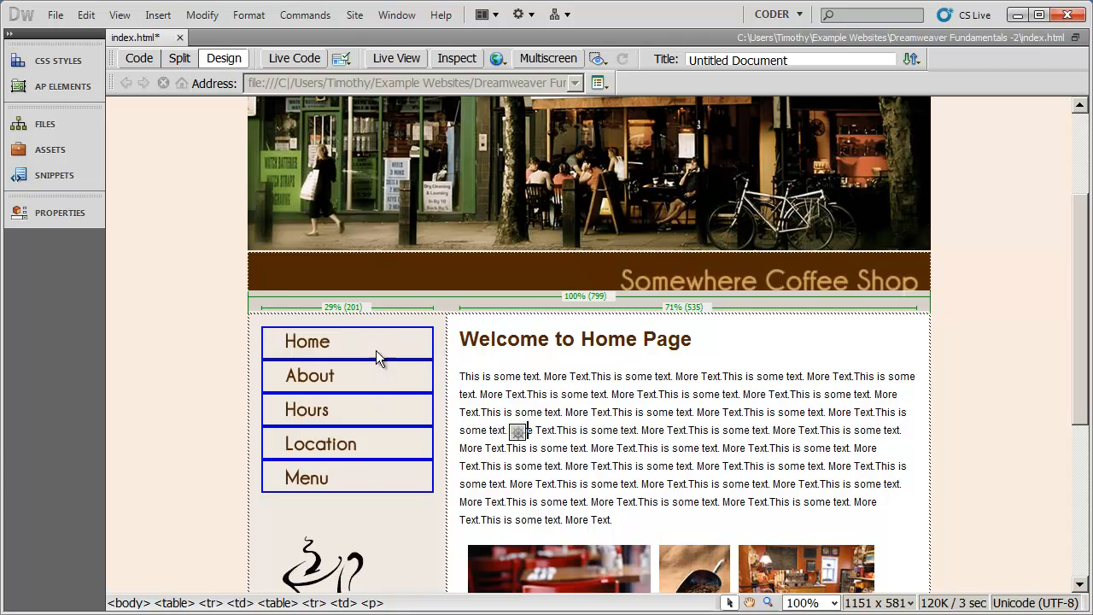
mouse_move(366, 390)
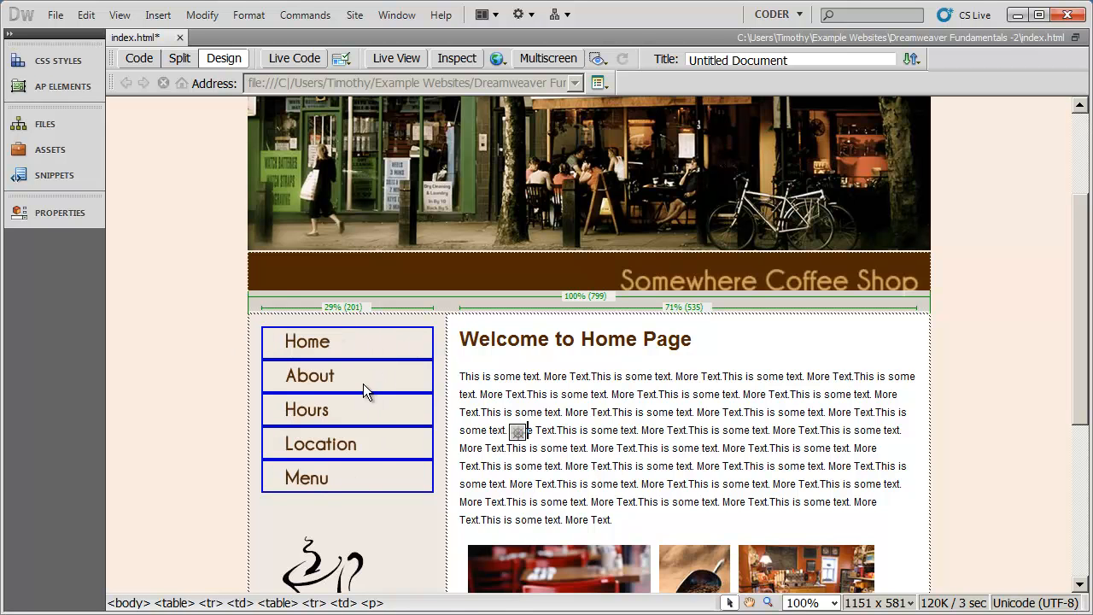
mouse_move(341, 334)
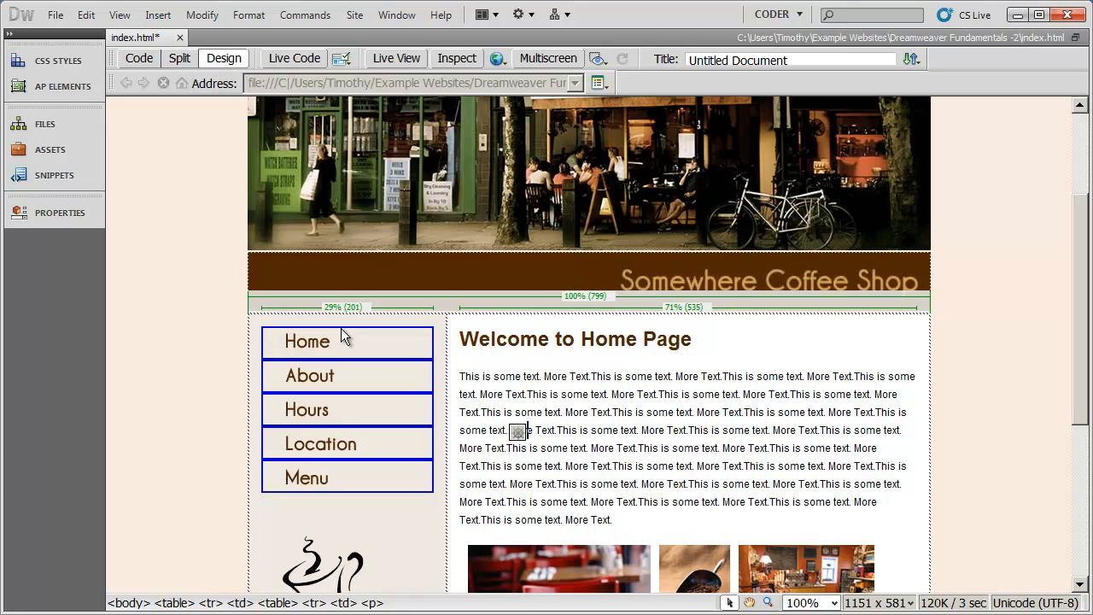
mouse_move(471, 367)
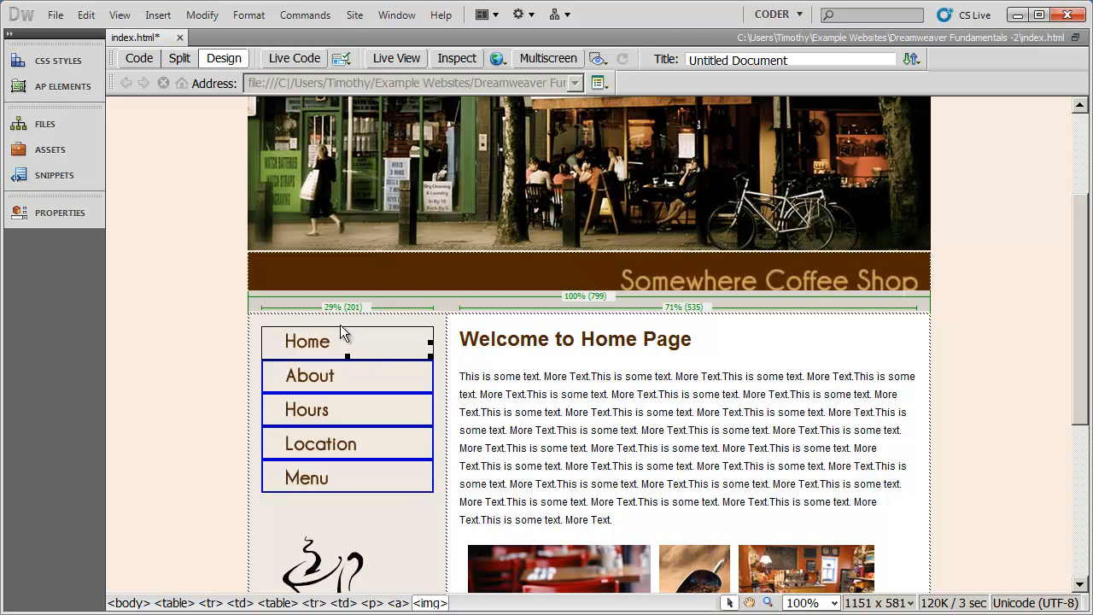
- Set the Border of the Home and Hours button images to 0
left_click(60, 212)
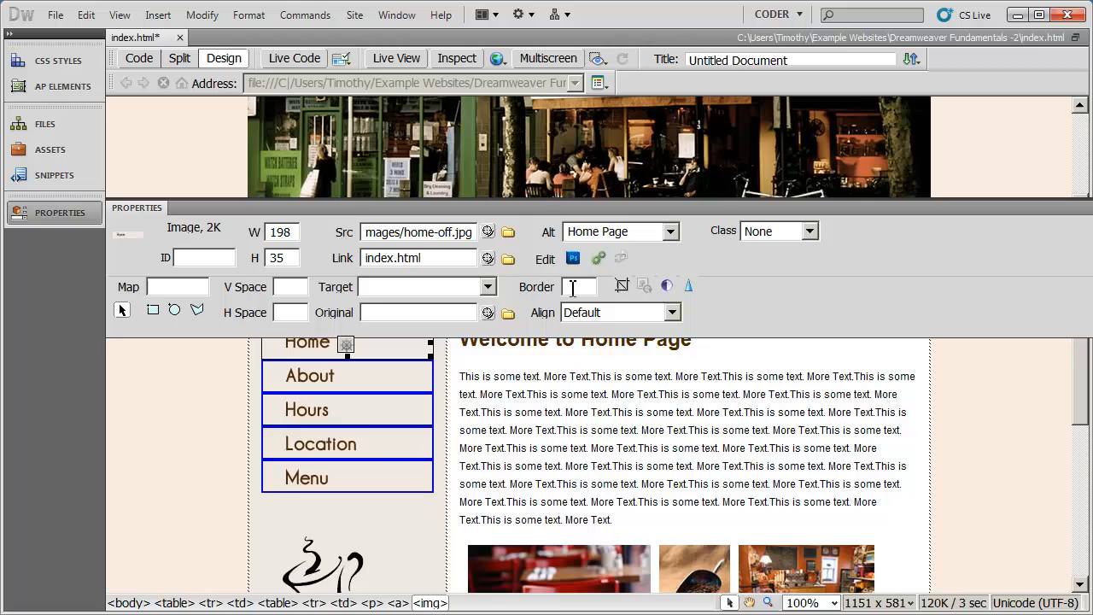
mouse_move(611, 298)
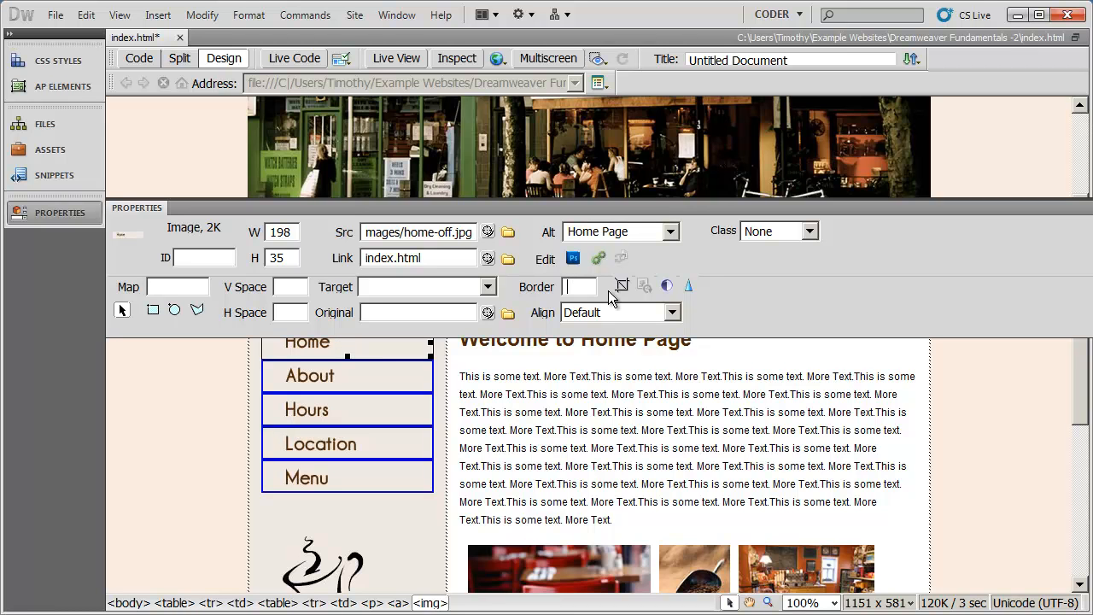
type("0")
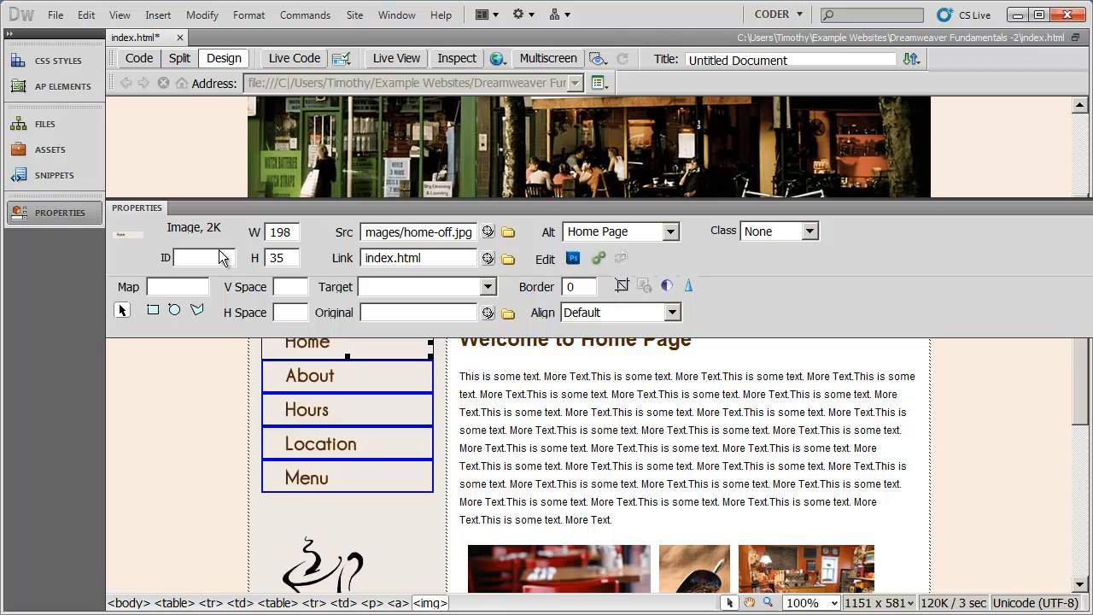
mouse_move(391, 305)
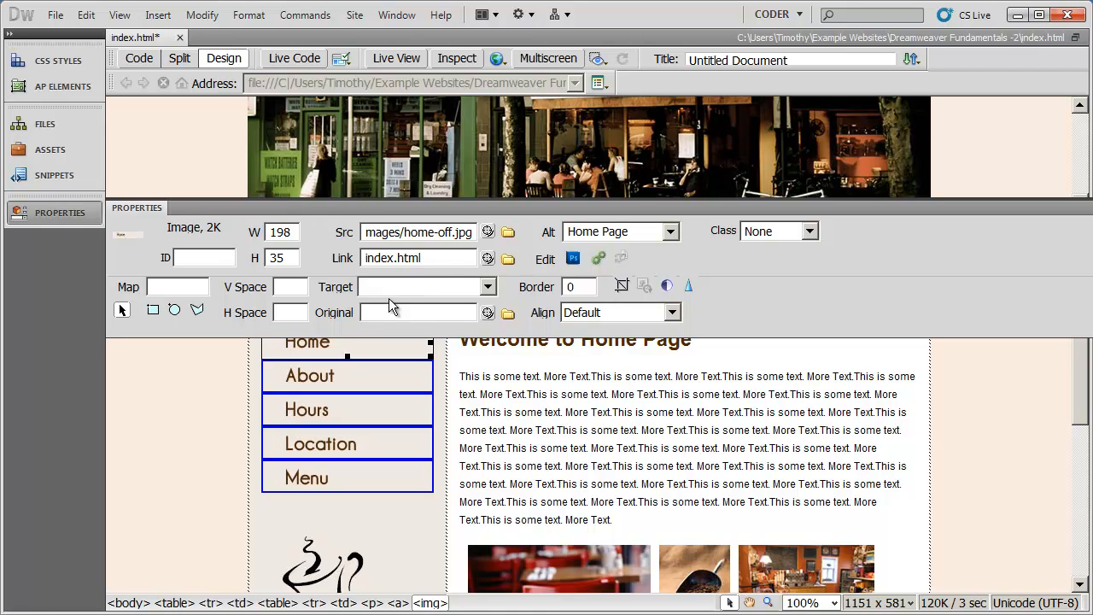
mouse_move(417, 312)
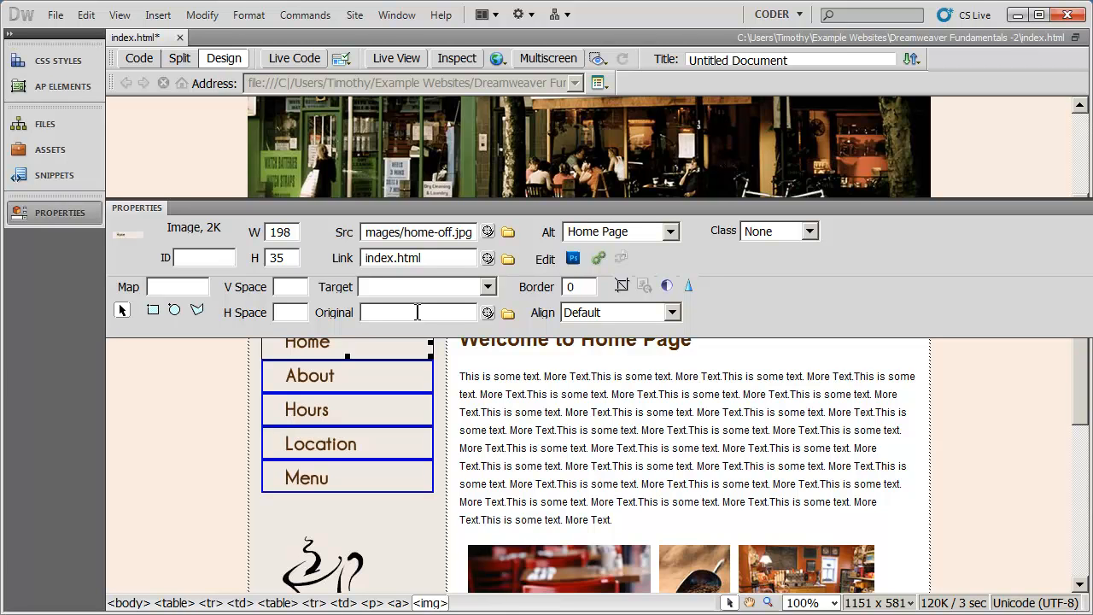
left_click(575, 286)
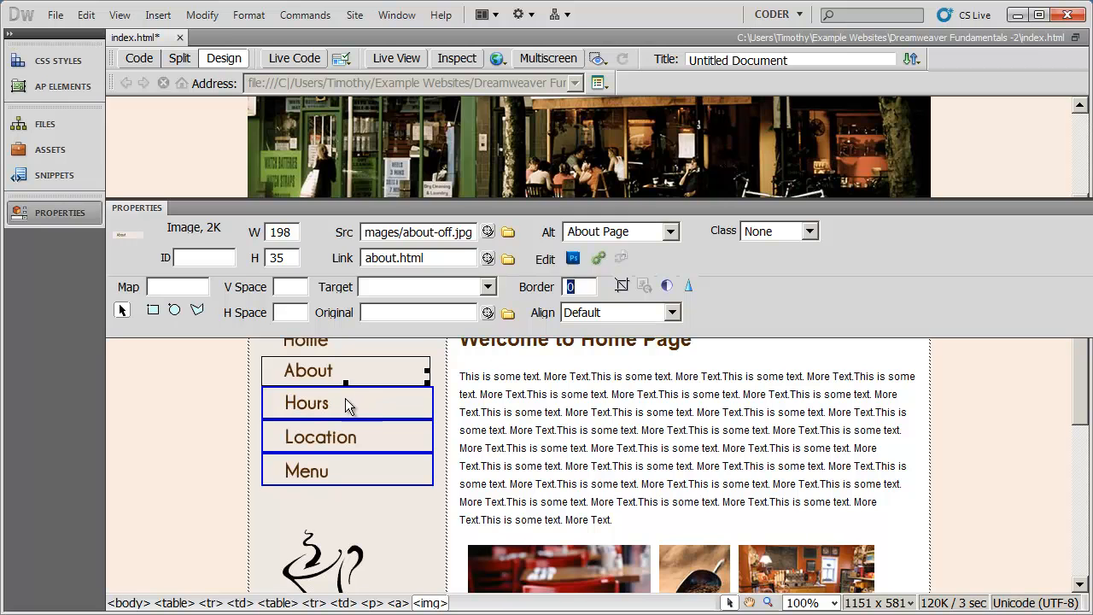
left_click(306, 402)
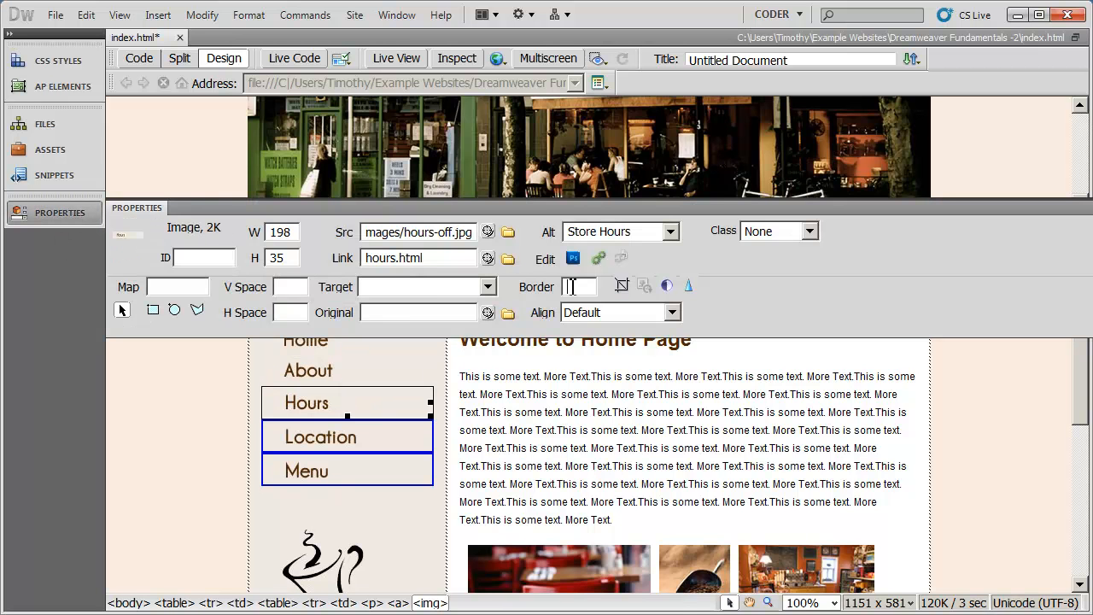
type("0")
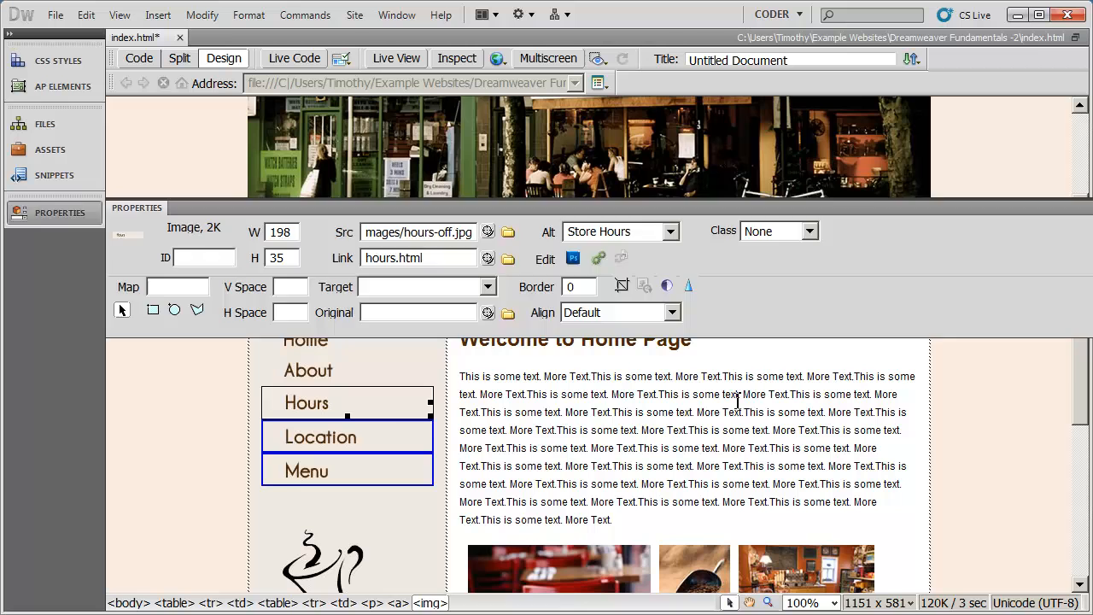
left_click(321, 434)
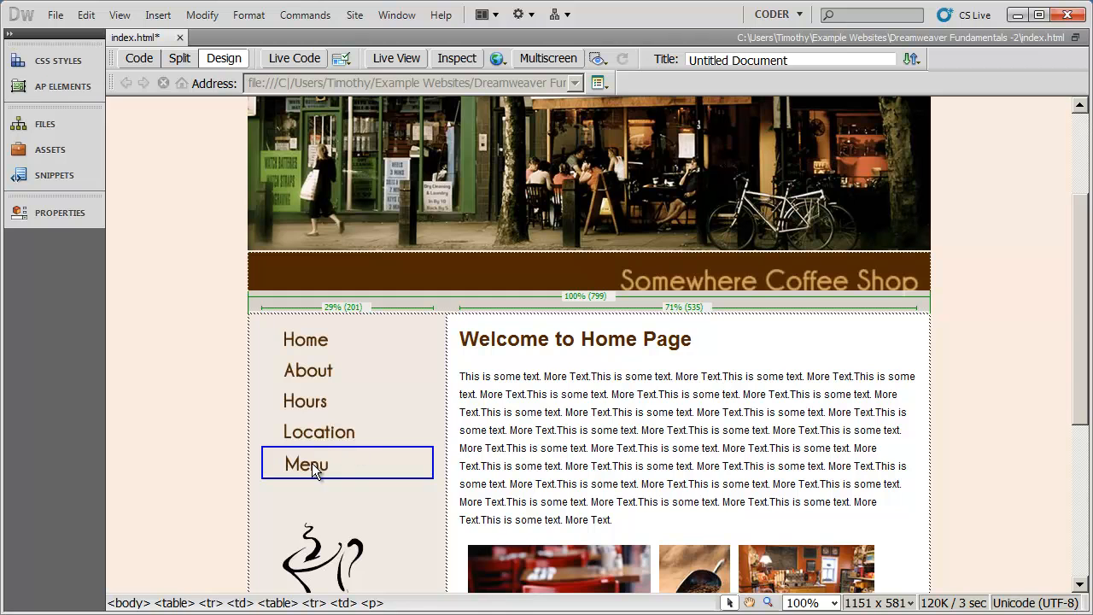
left_click(305, 464)
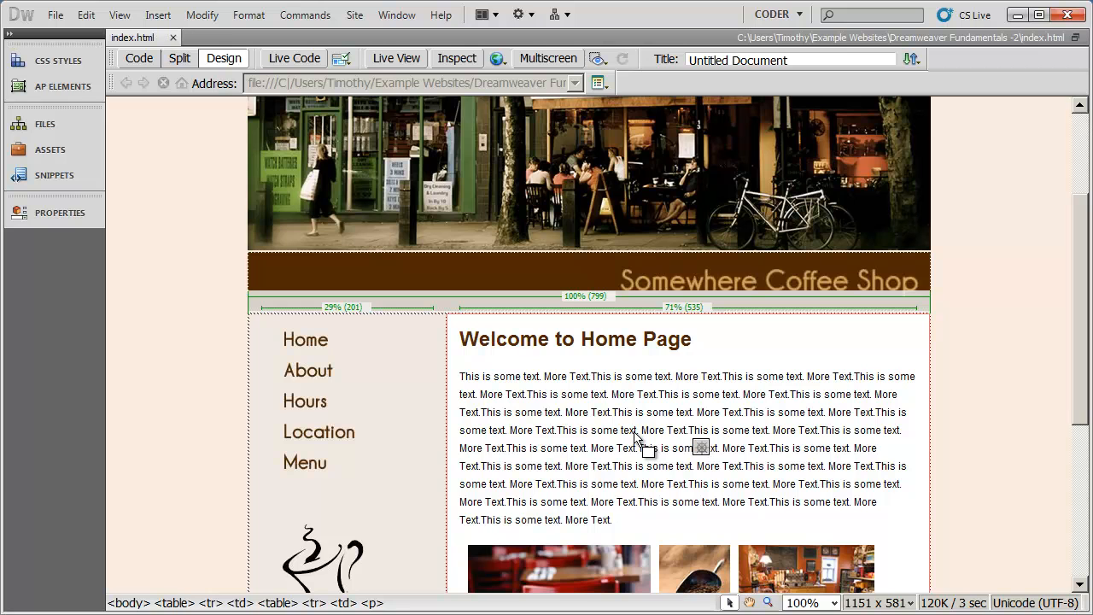
mouse_move(271, 416)
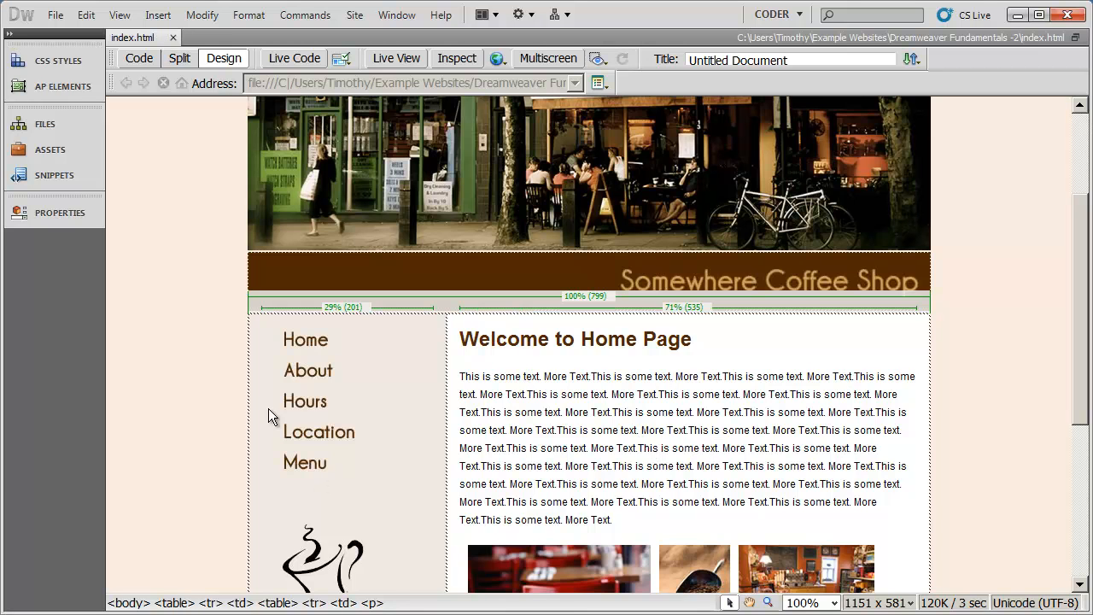